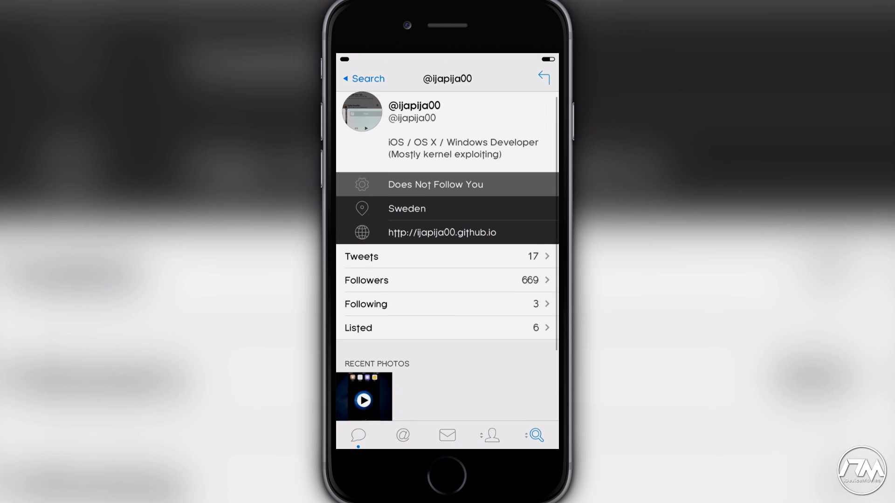
pyautogui.scroll(-3)
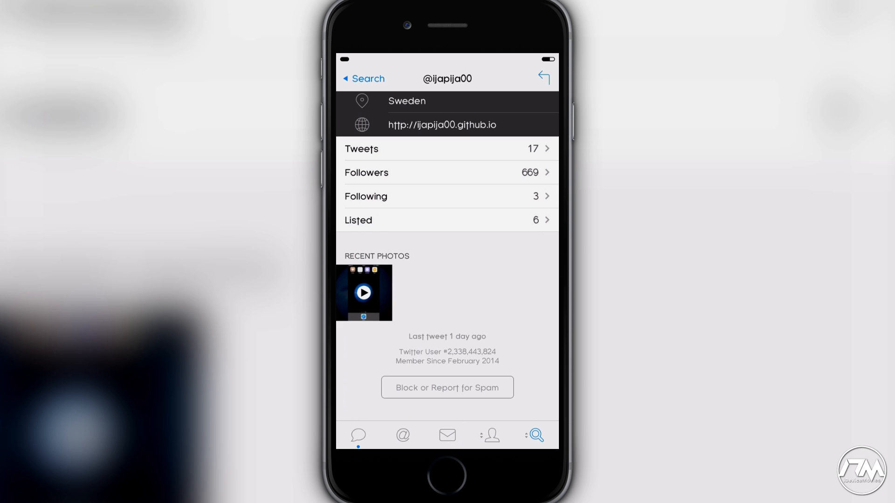